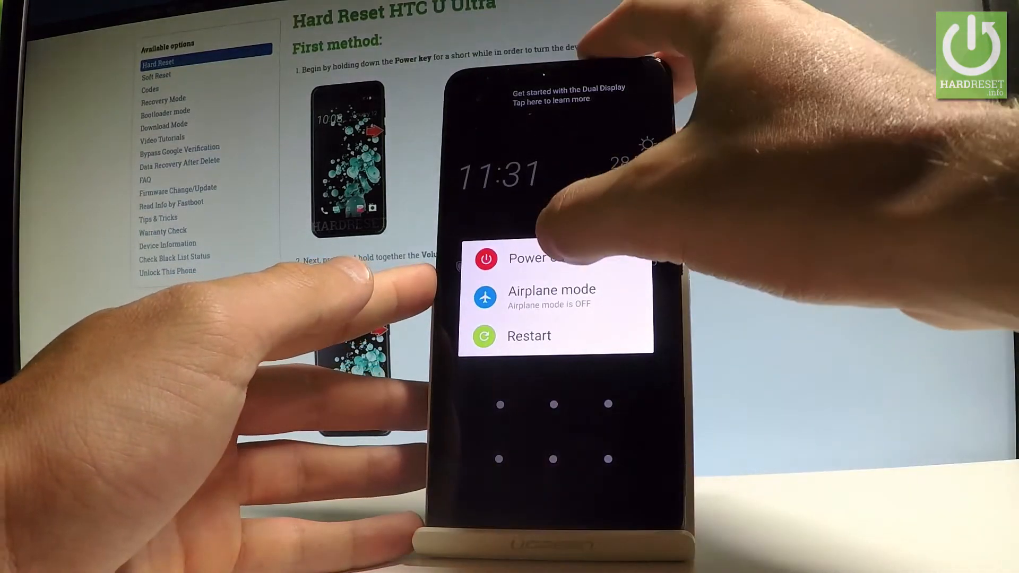
Choose Power off from the power menu so the phone shuts down showing the HTC logo.
{"action": "left_click", "coordinate": [529, 259]}
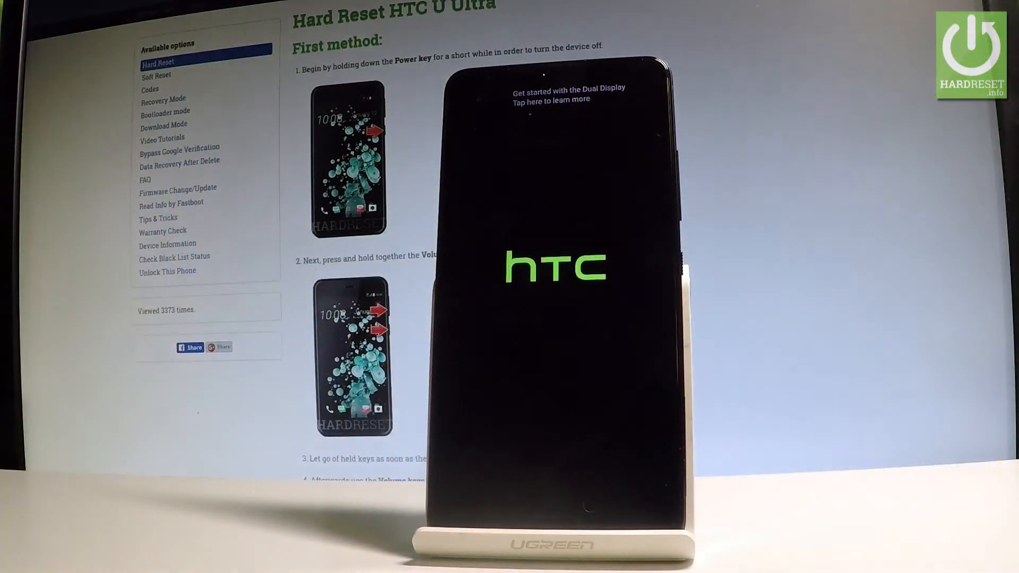